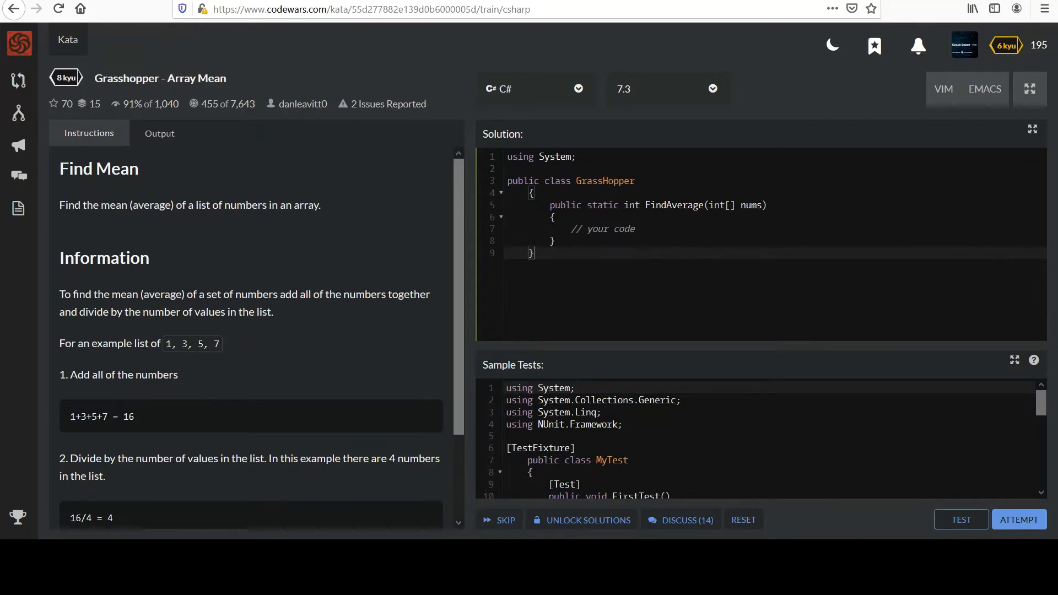
mouse_move(162, 273)
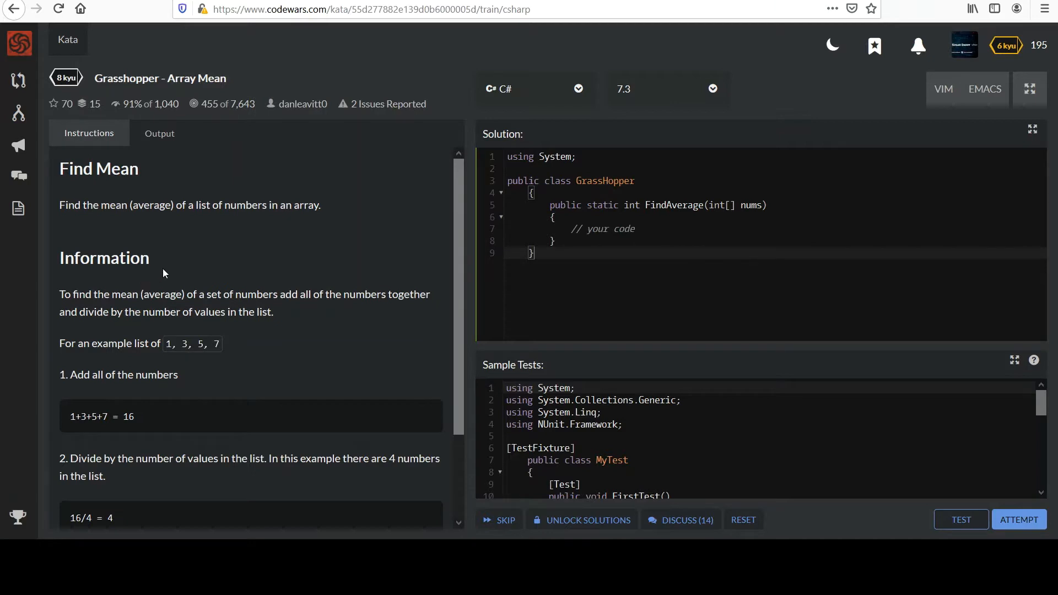
mouse_move(249, 311)
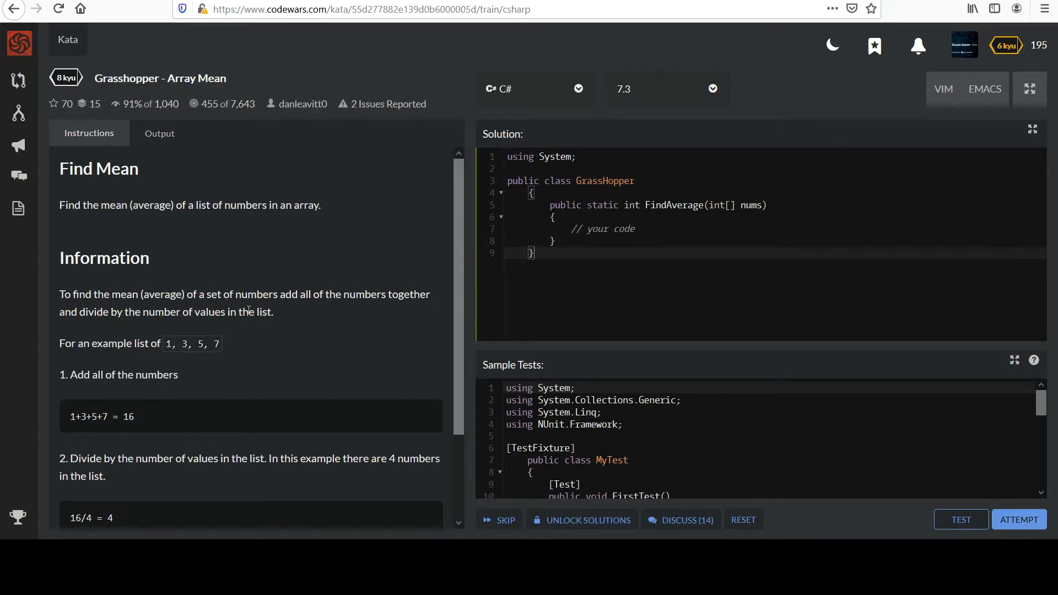
mouse_move(370, 311)
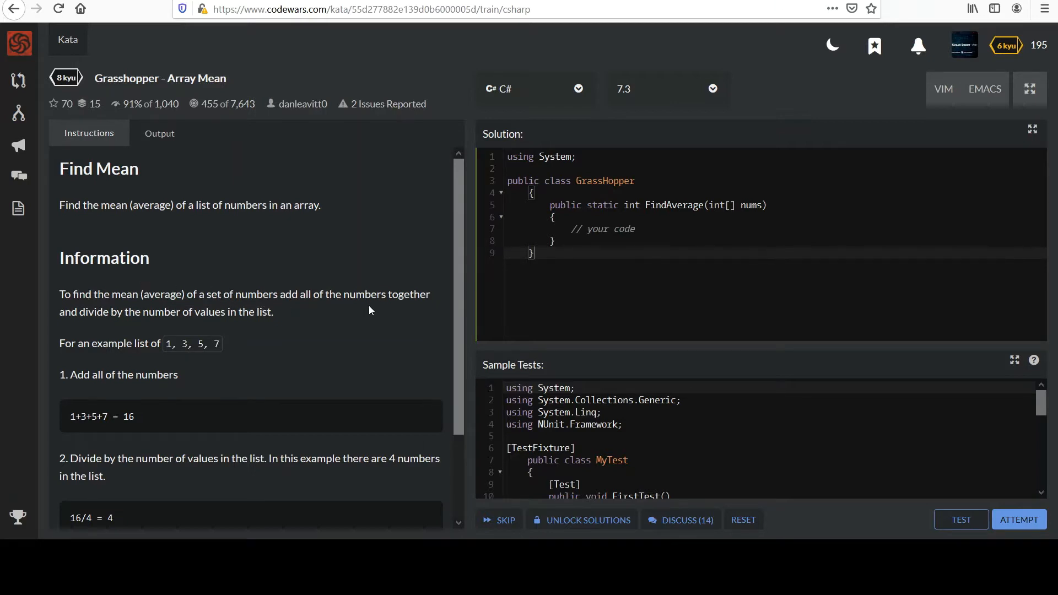
mouse_move(193, 324)
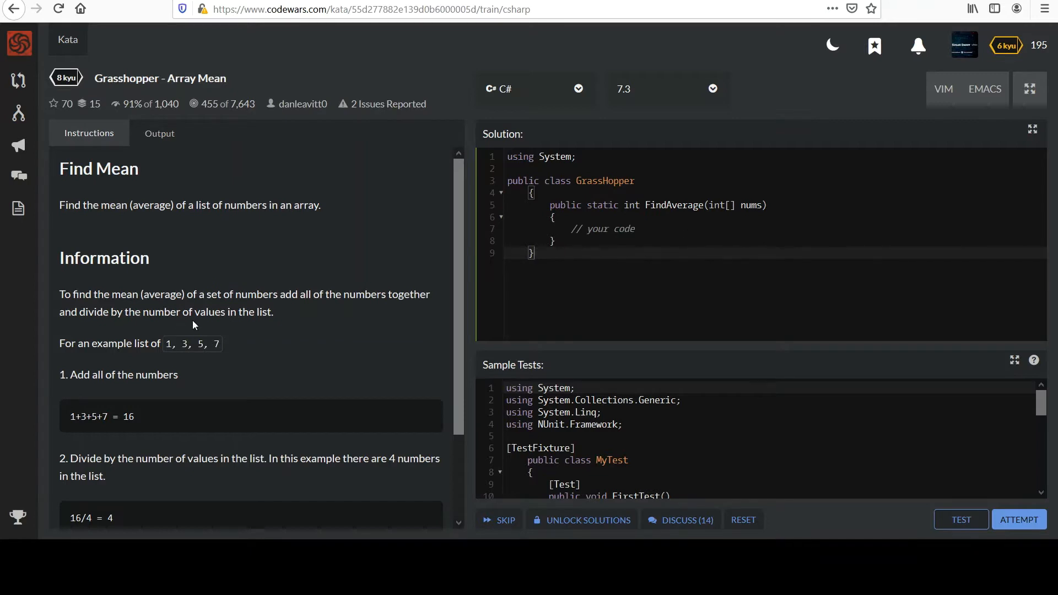
mouse_move(120, 292)
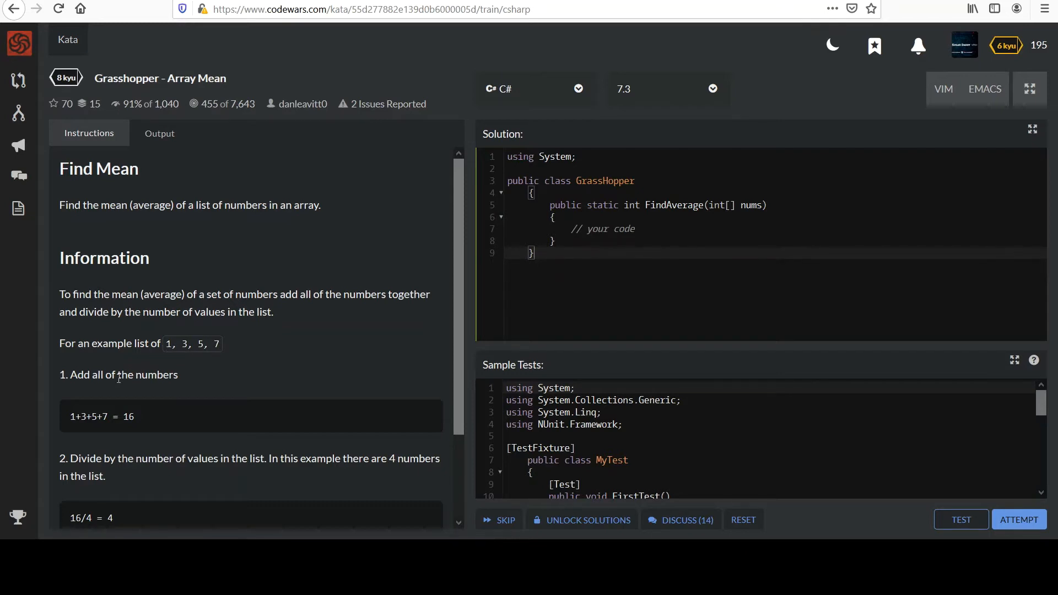
mouse_move(169, 451)
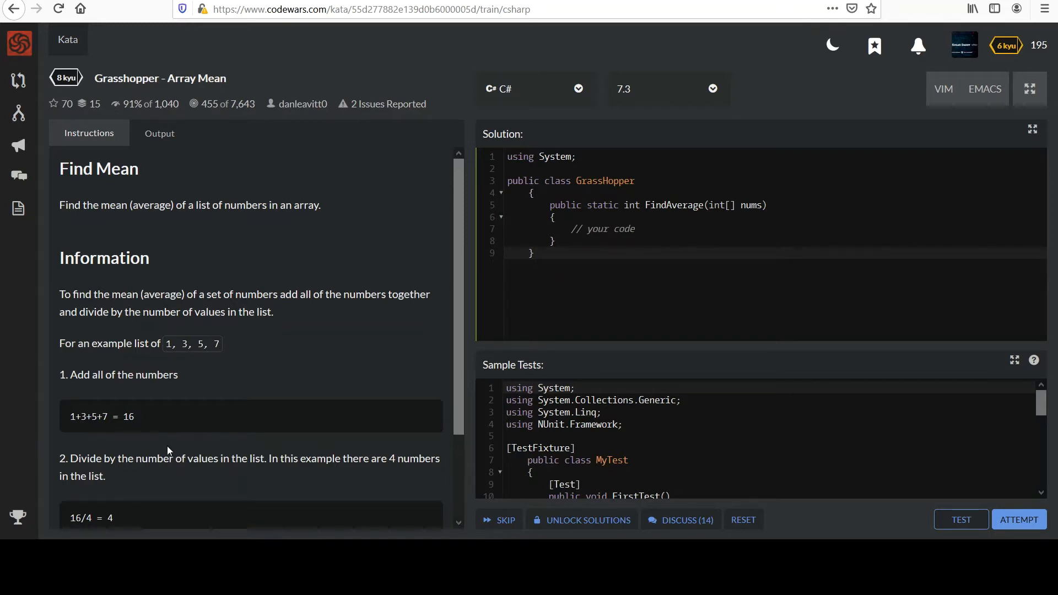
Read the instructions down to the mean-of-4 example, then place the cursor on the '// your code' line.
scroll("down", 3)
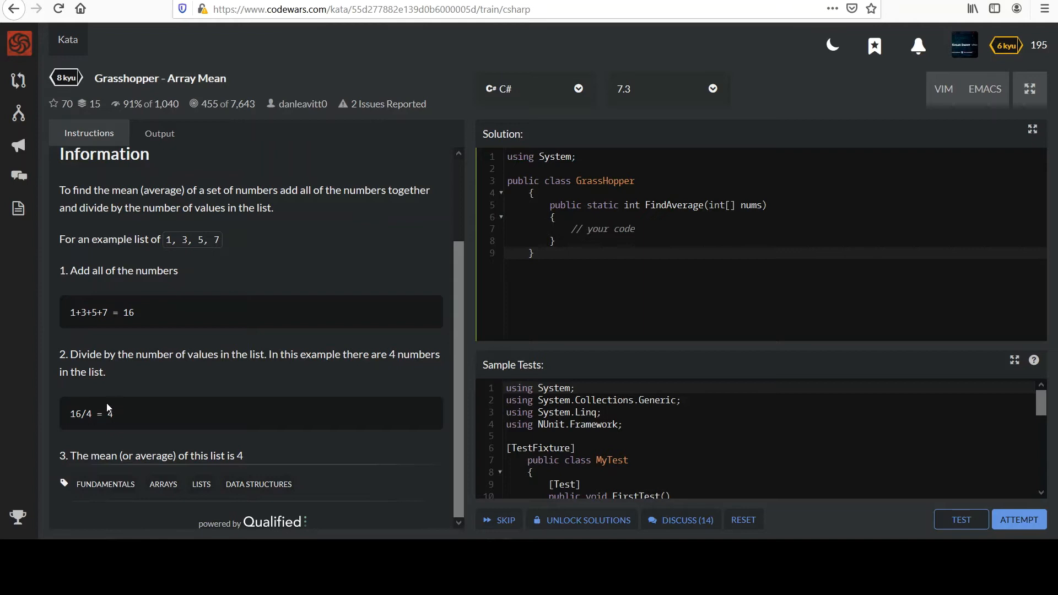
mouse_move(186, 451)
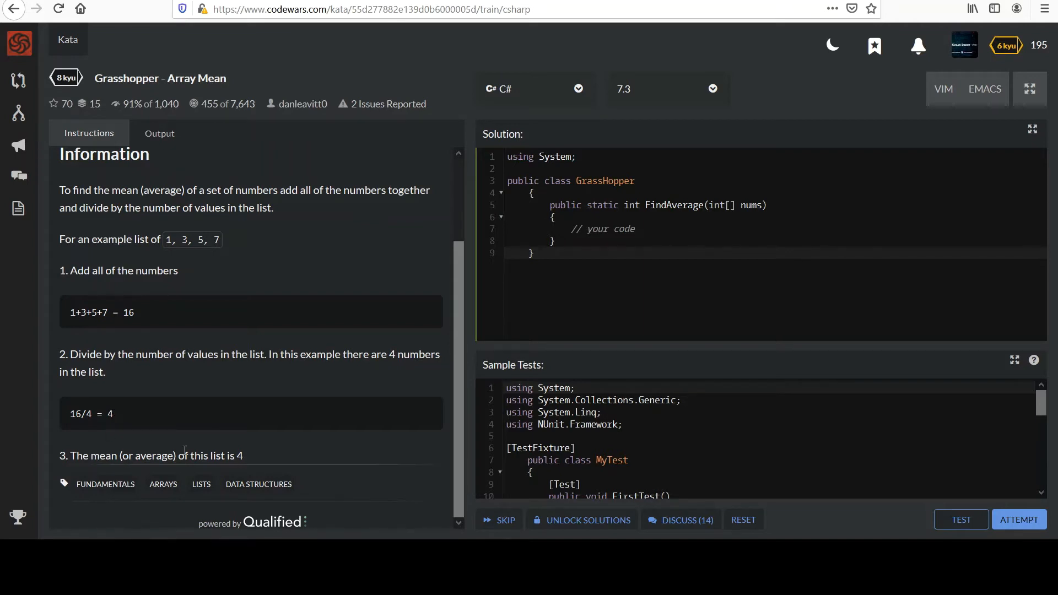
mouse_move(470, 243)
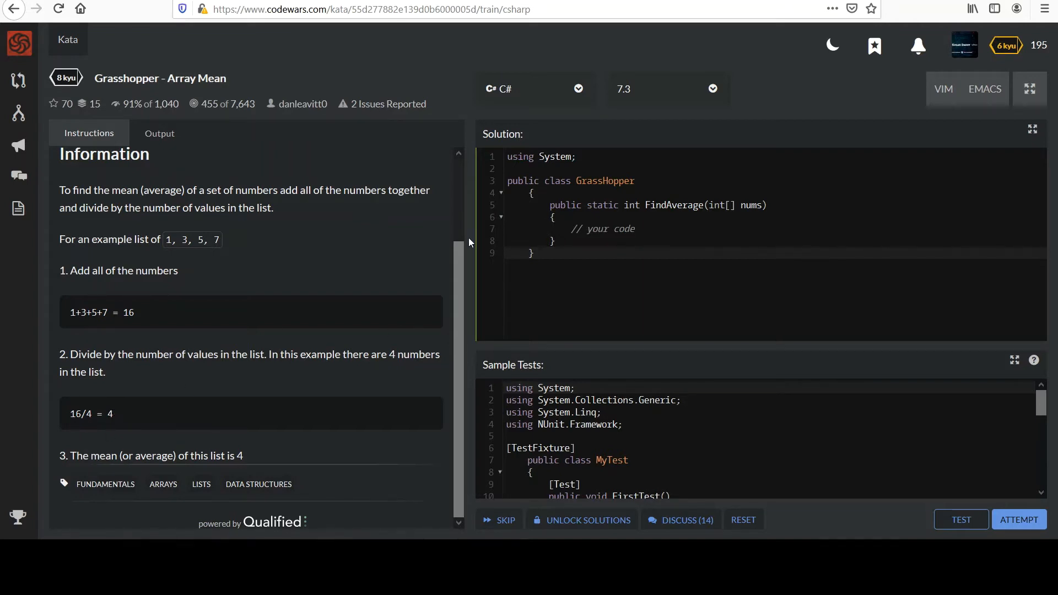
mouse_move(459, 303)
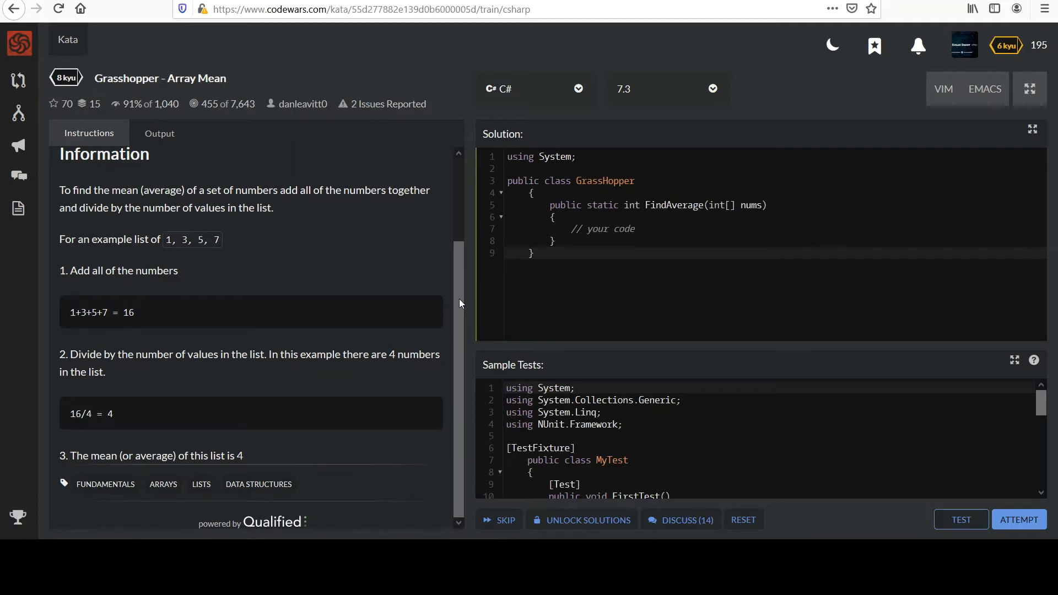
mouse_move(520, 245)
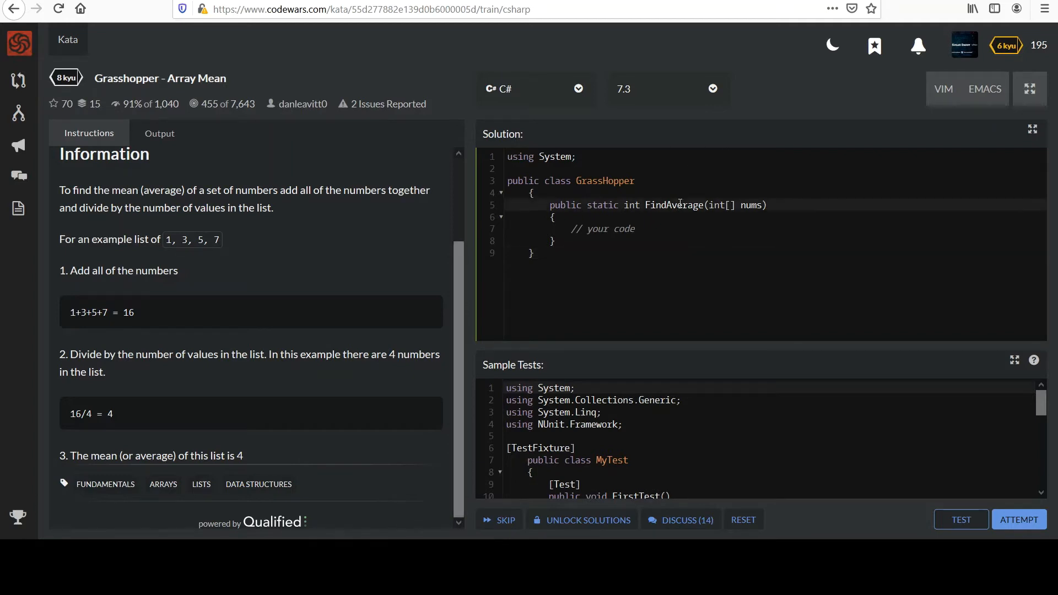
double_click(673, 204)
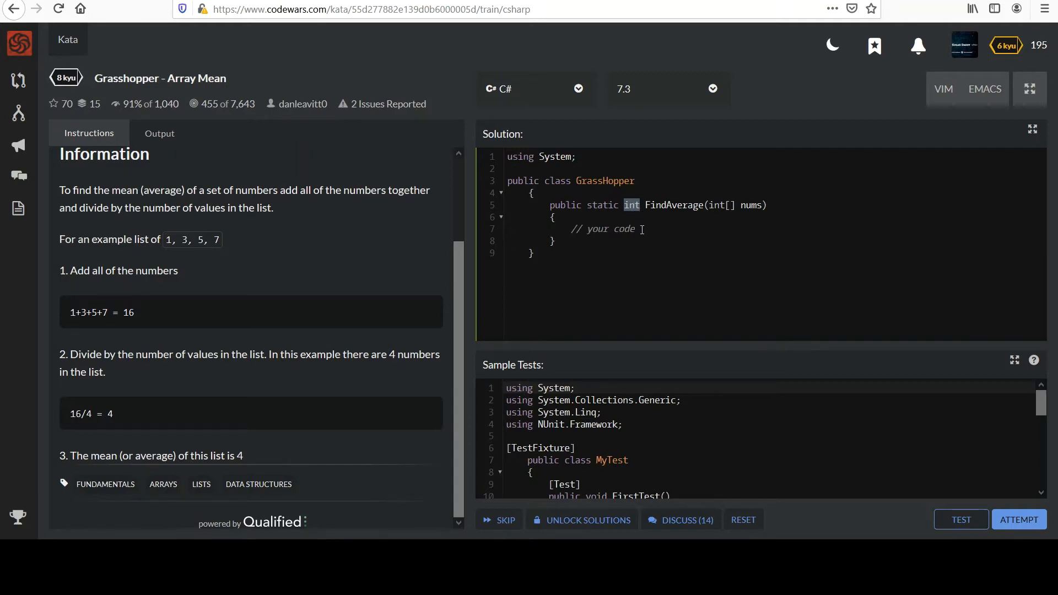
left_click(669, 229)
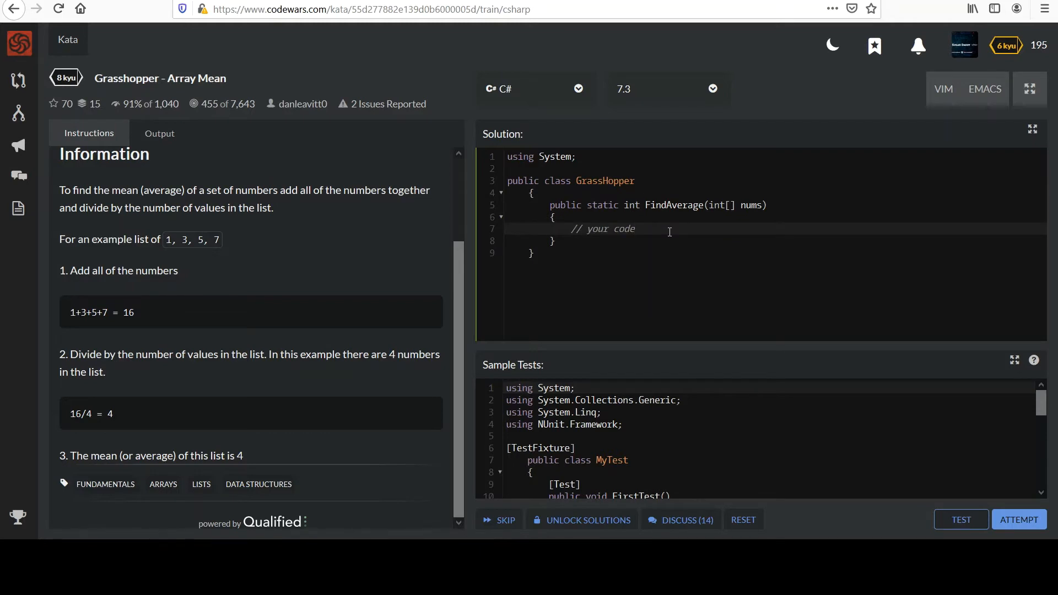
left_click(636, 228)
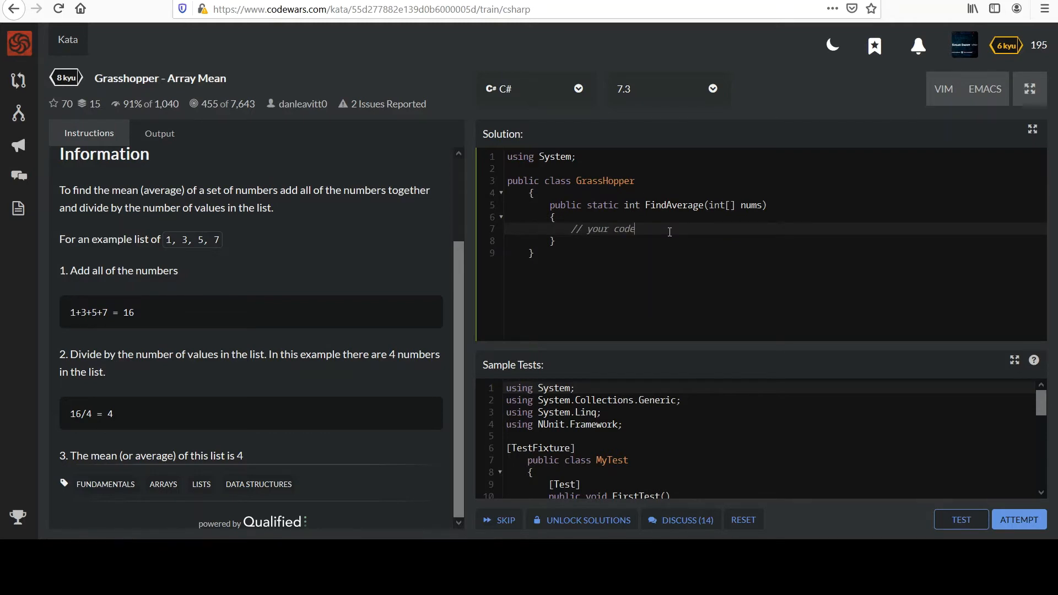
Add 'using System.Linq;' and replace '// your code' with 'return nums.Sum() / nums.Length;'.
double_click(602, 229)
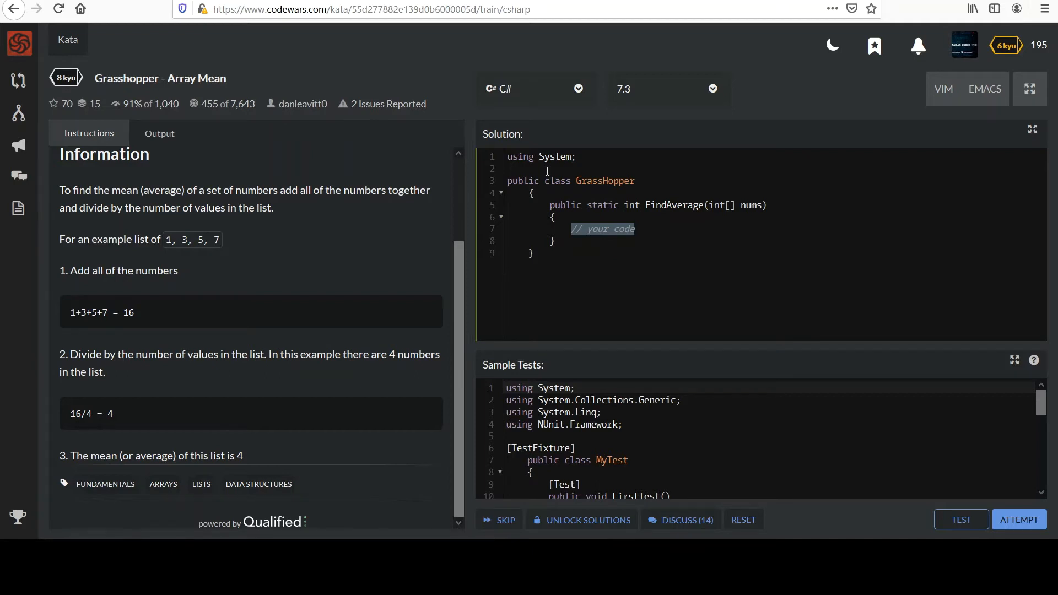
type("using System.Linq;")
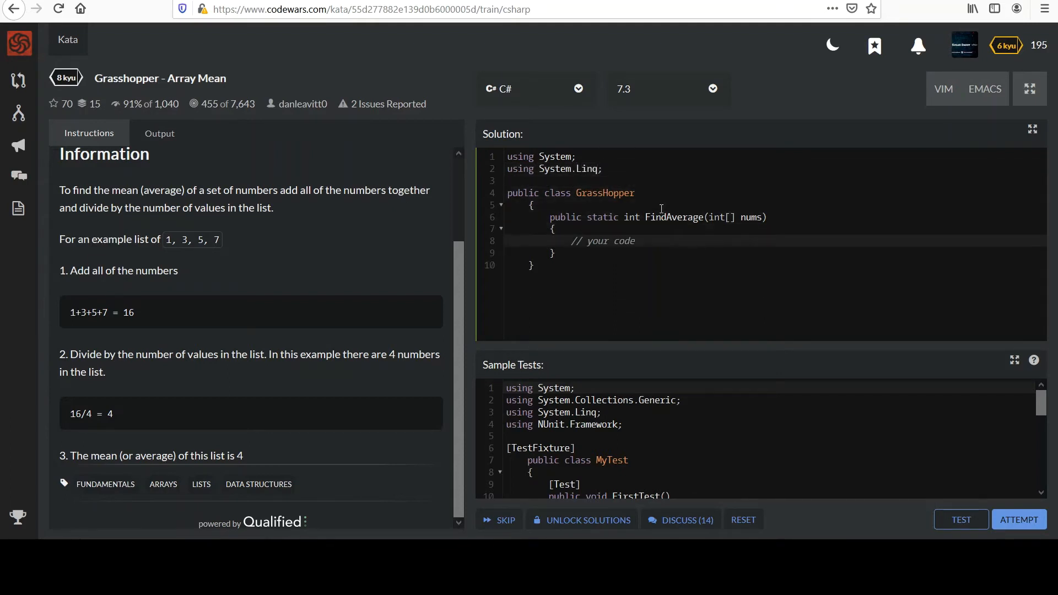
double_click(602, 241)
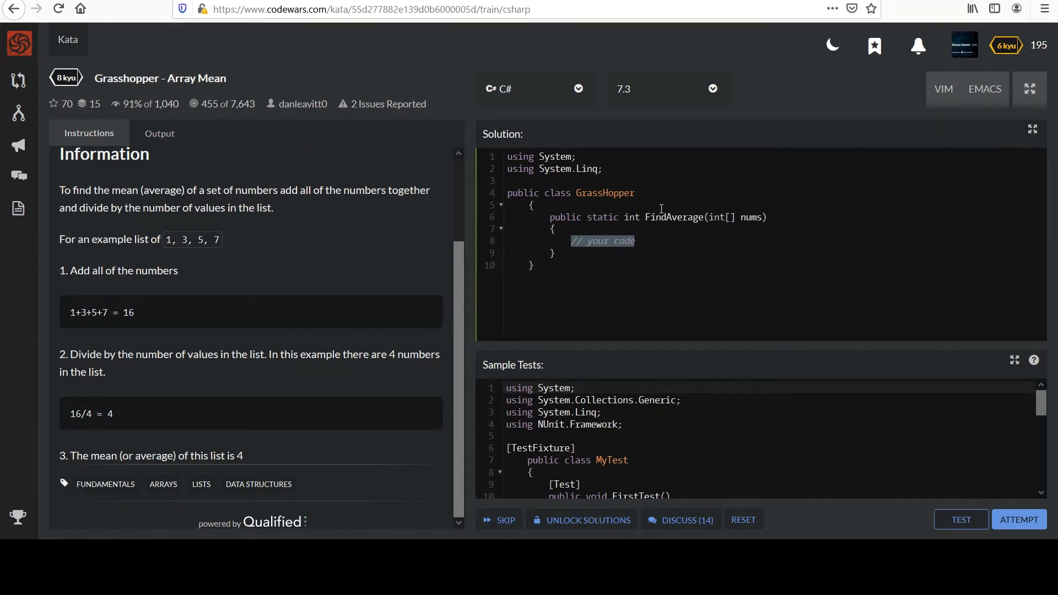
type("return")
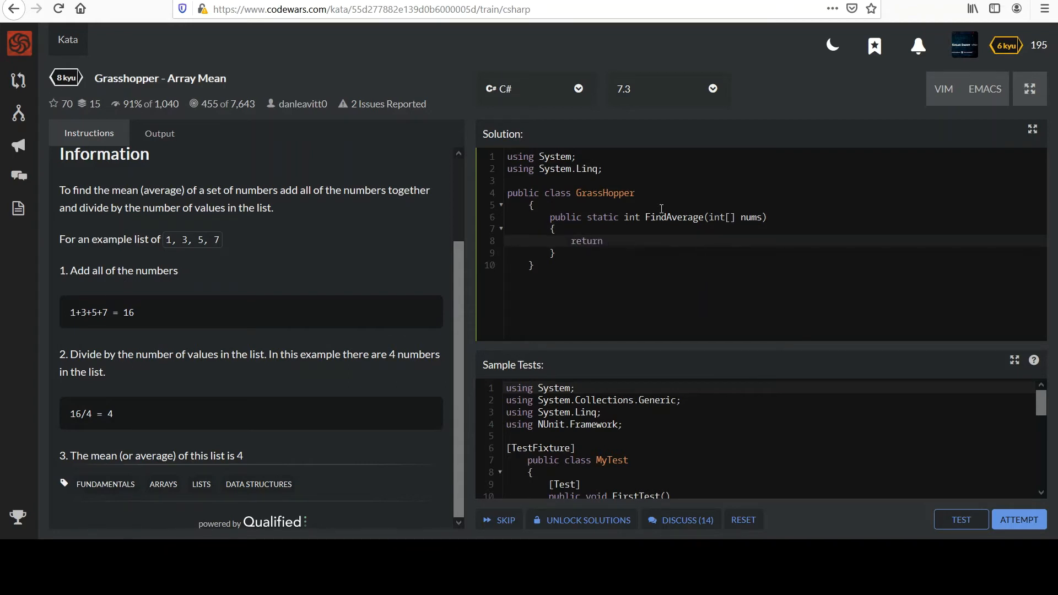
type("nums")
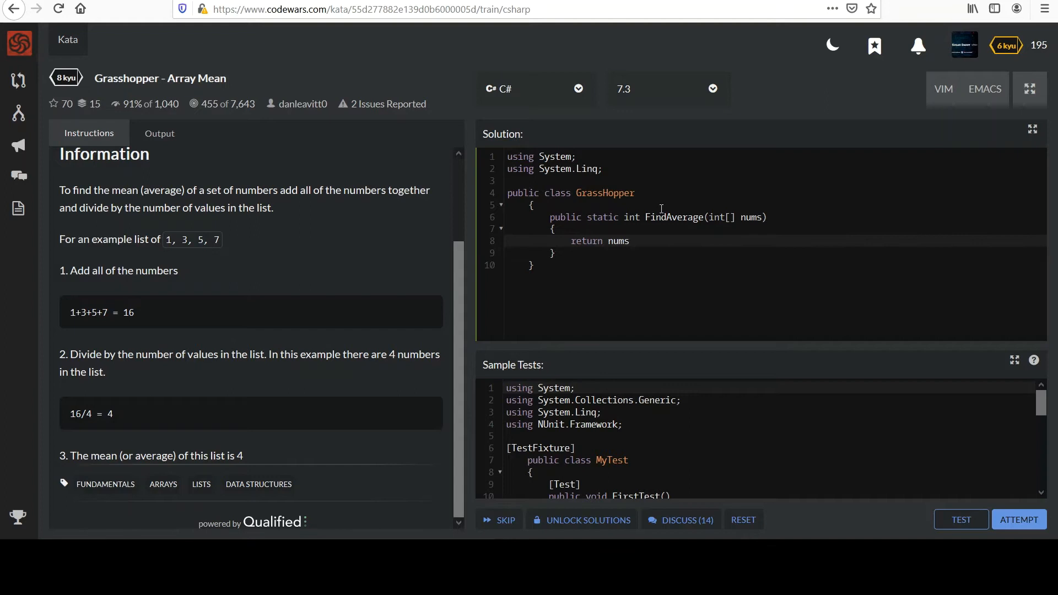
type(".Sum()")
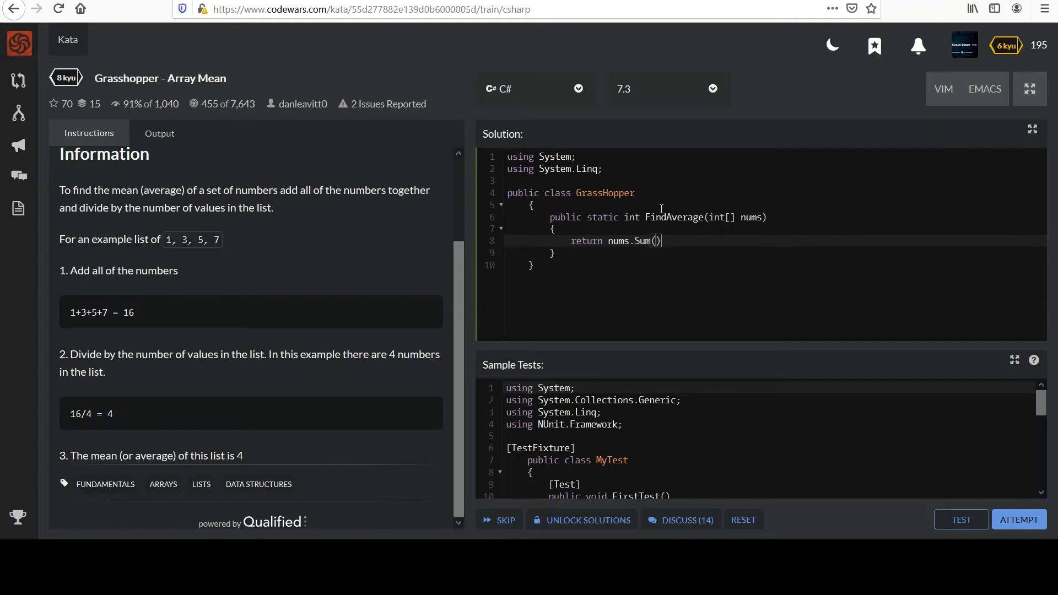
type("/")
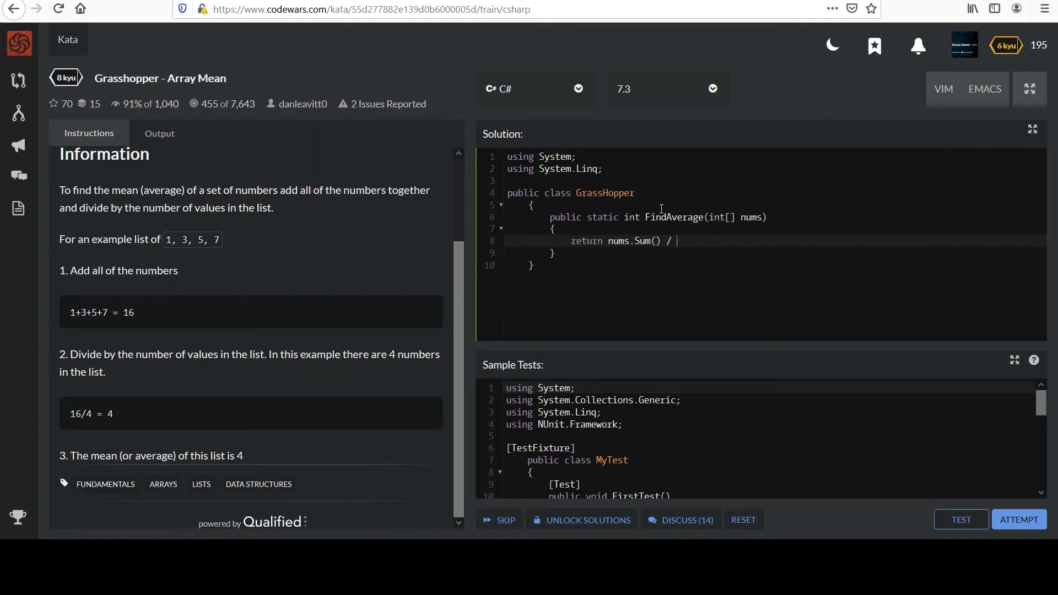
type("nums.Le")
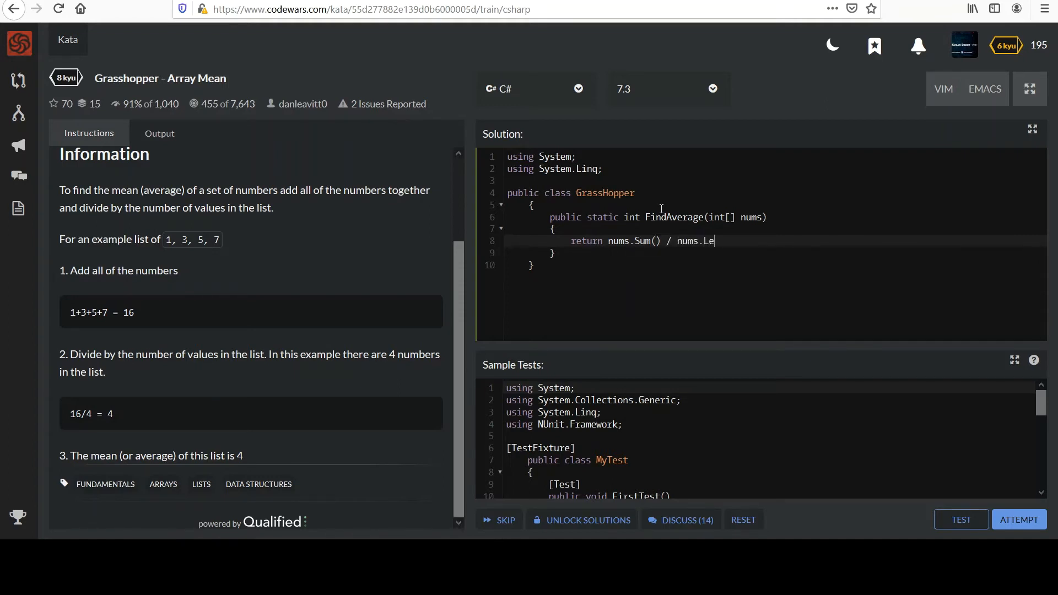
type("ngth;")
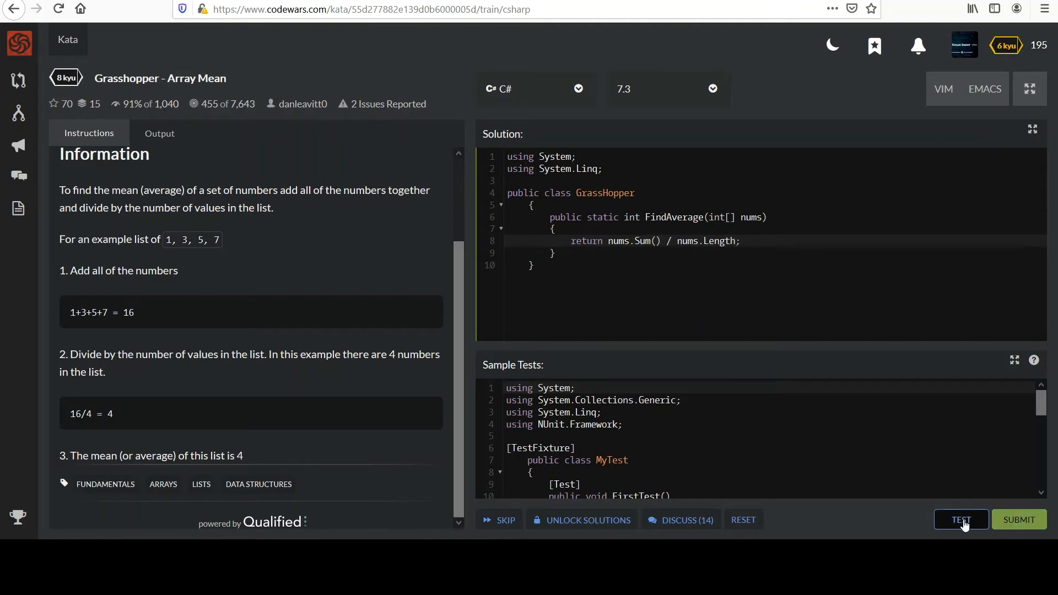
Run the sample tests and confirm Passed: 4, Failed: 0.
left_click(962, 520)
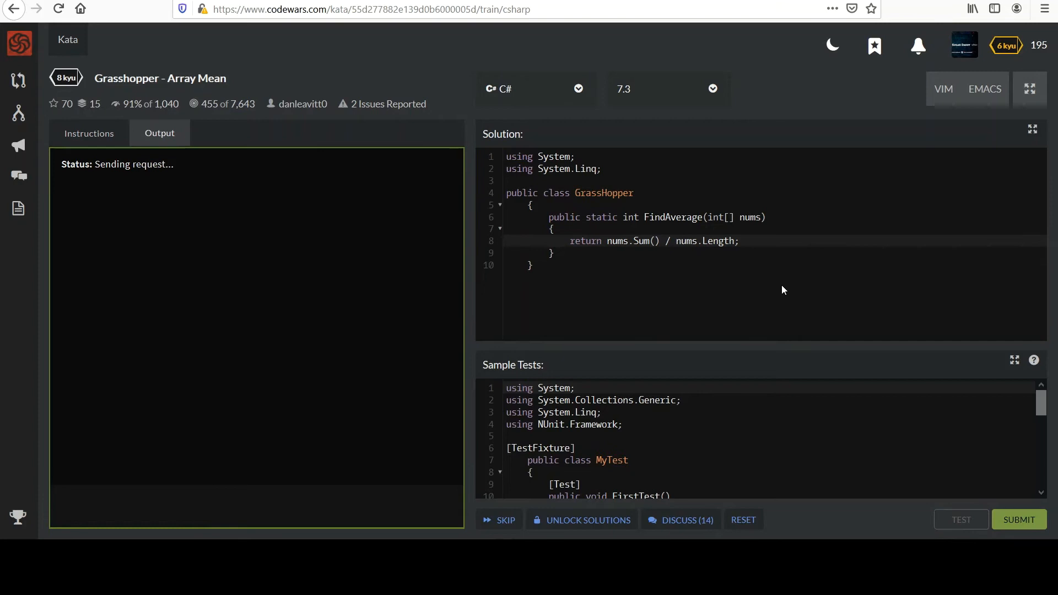
left_click(961, 520)
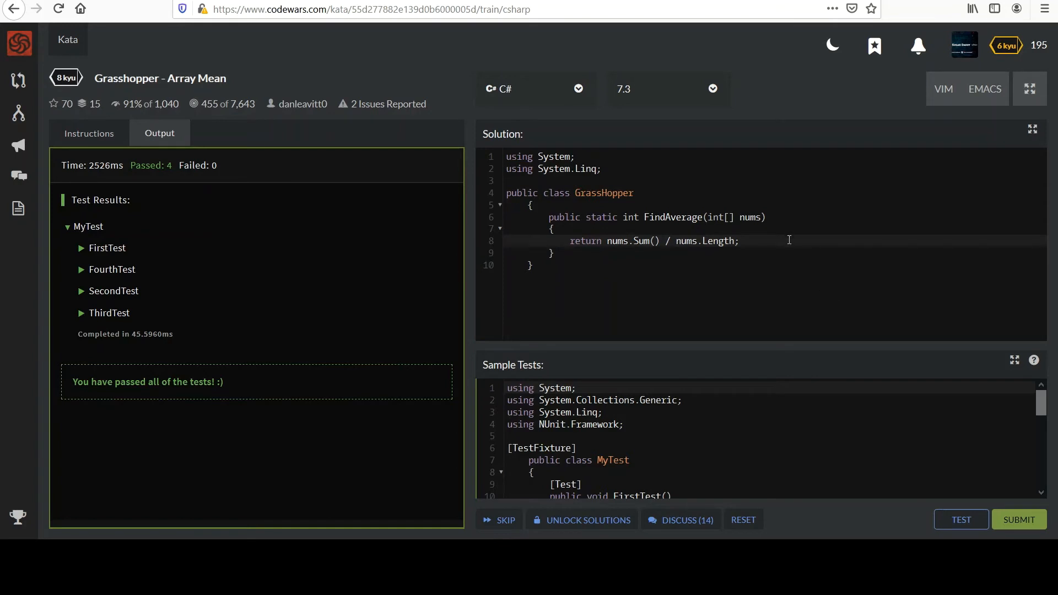
mouse_move(894, 430)
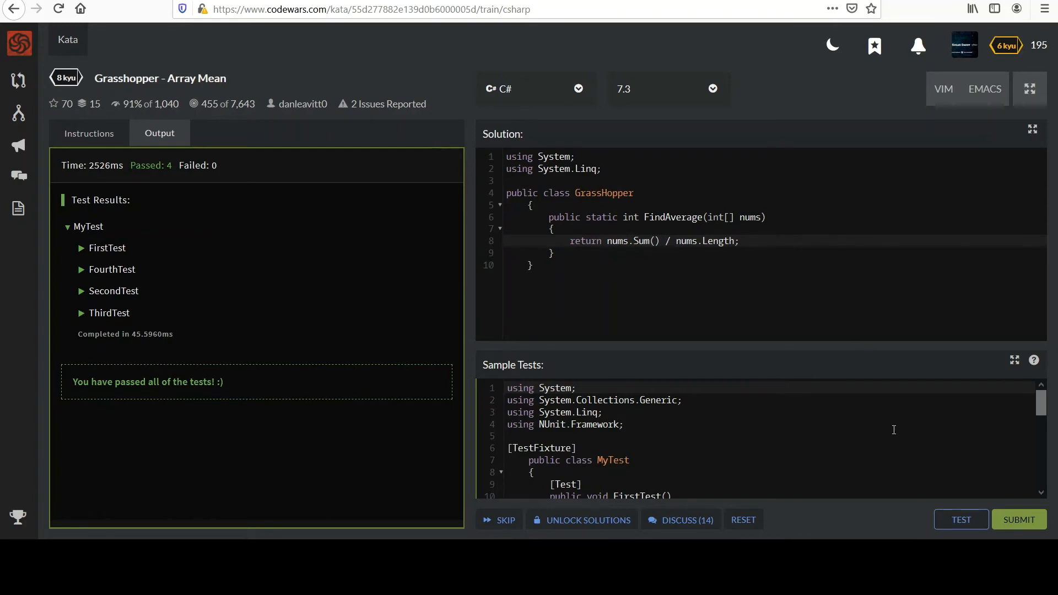
Submit the FindAverage solution as final.
left_click(1019, 519)
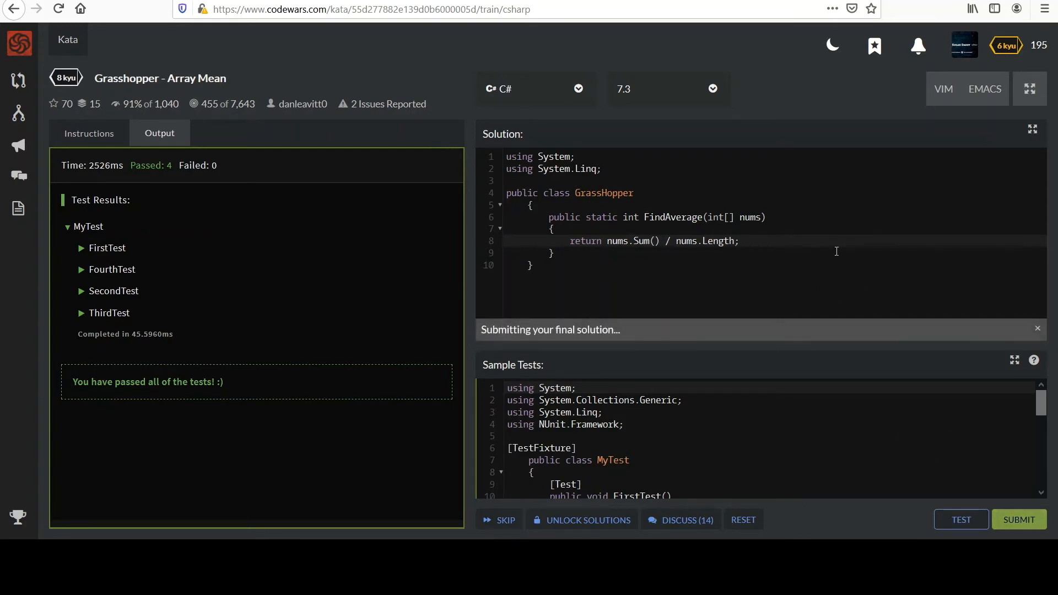
left_click(1019, 519)
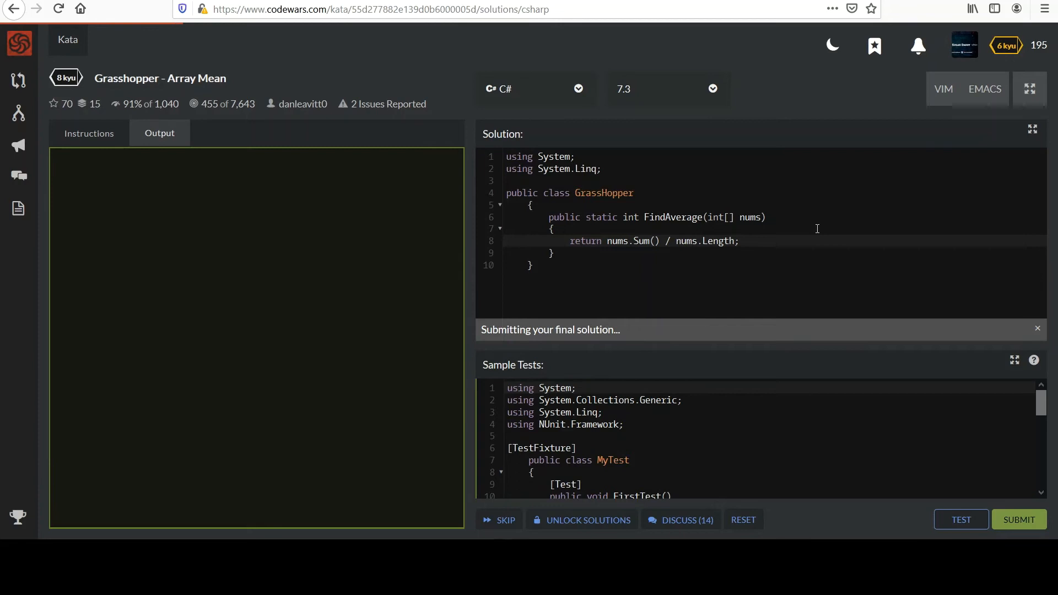
Show All Solutions sorted by Best Practices, led by the nums.Average() answer.
left_click(1019, 520)
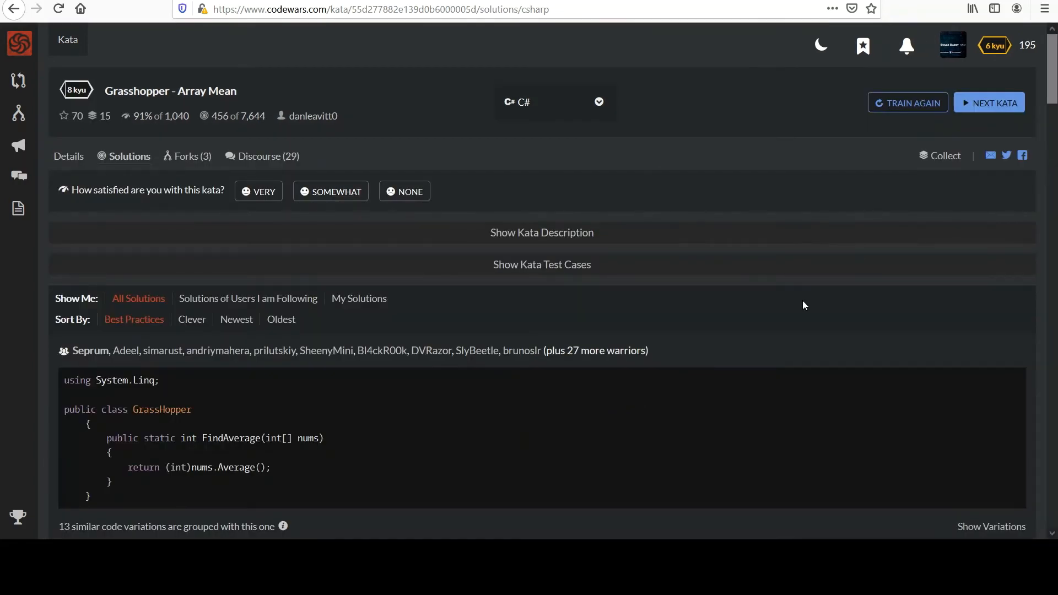
mouse_move(430, 350)
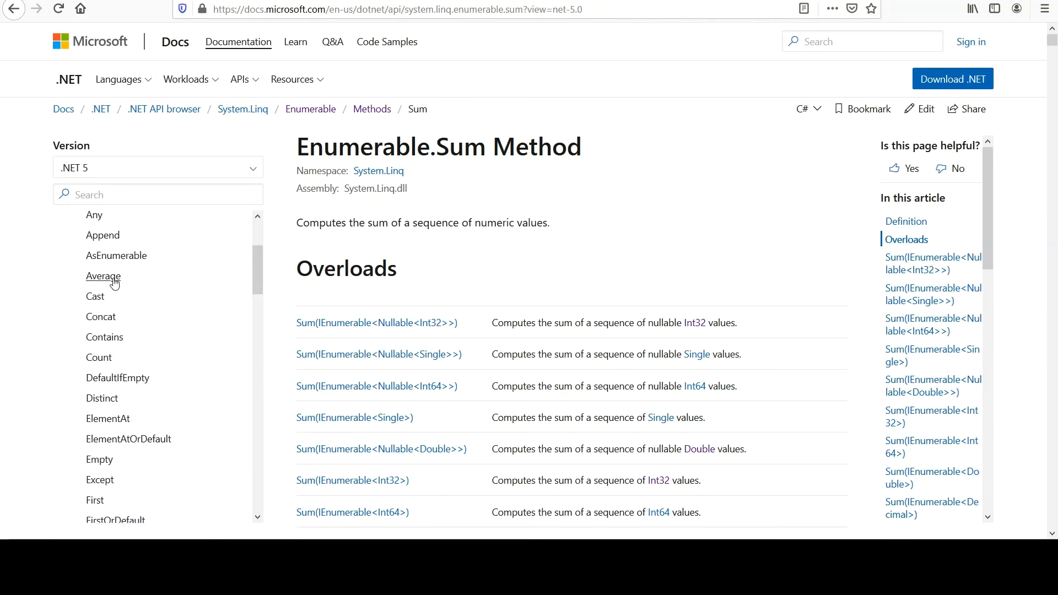
Pick Average under Enumerable > Methods in the .NET API browser side list.
left_click(102, 276)
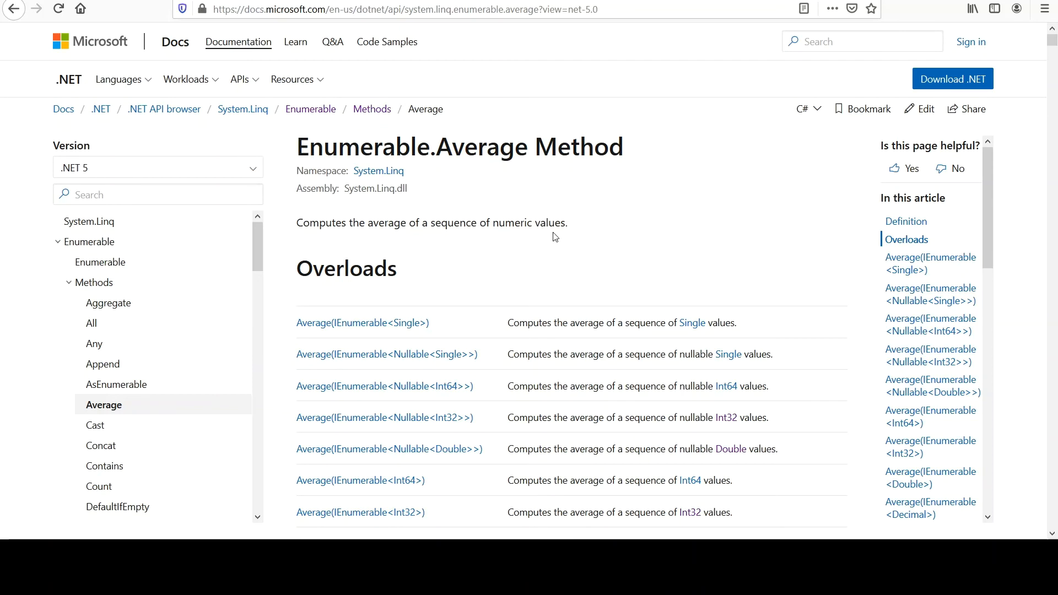
mouse_move(514, 253)
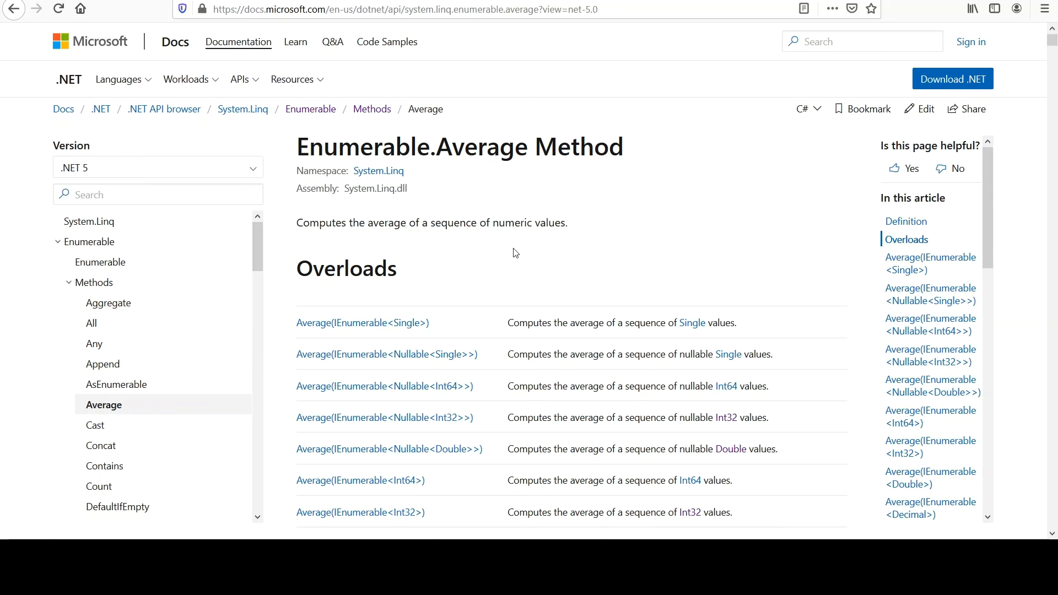
mouse_move(379, 251)
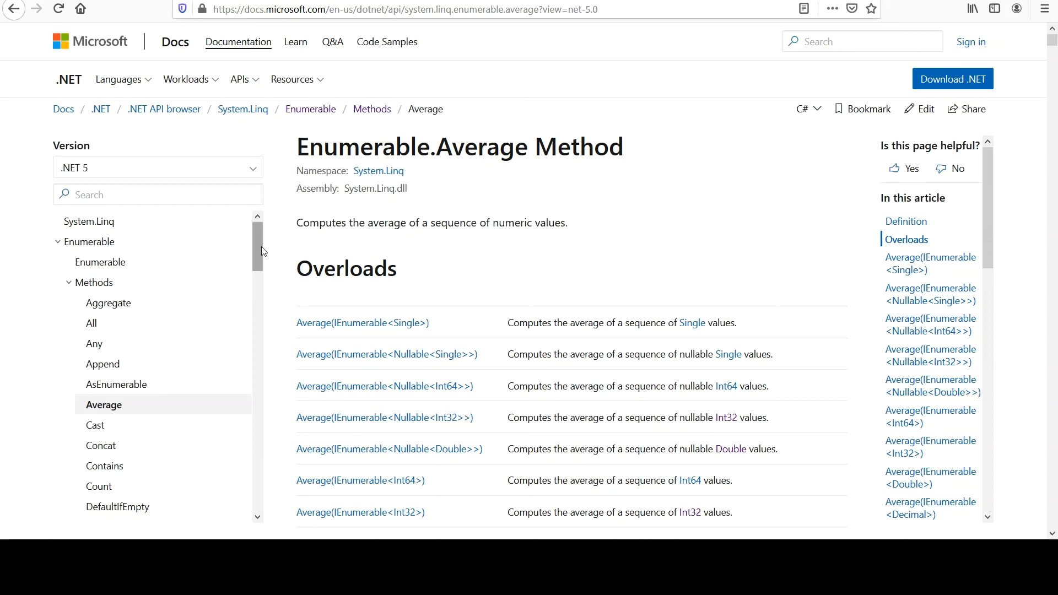
mouse_move(260, 256)
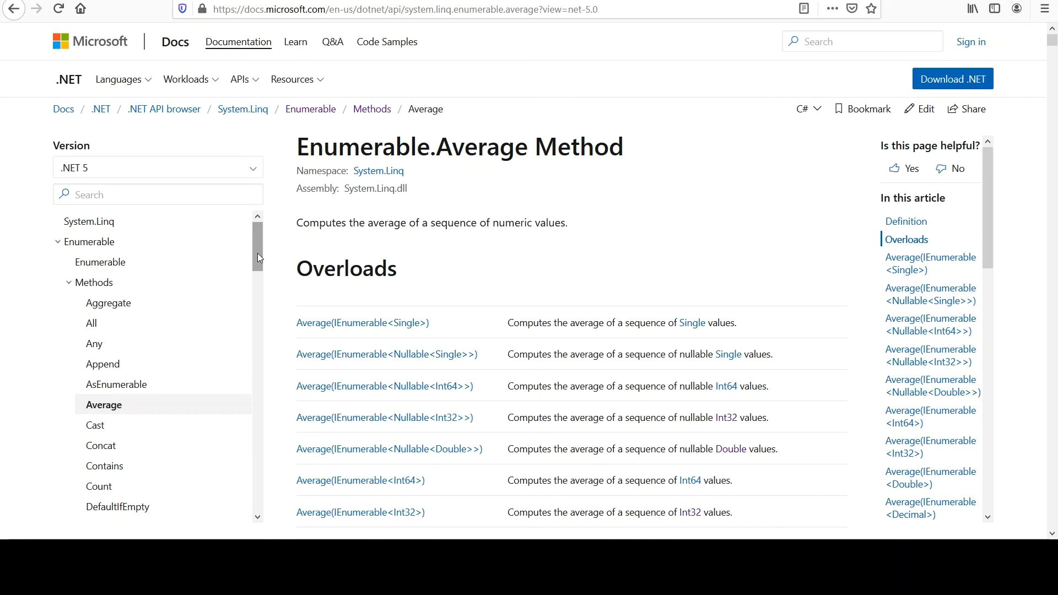
mouse_move(104, 405)
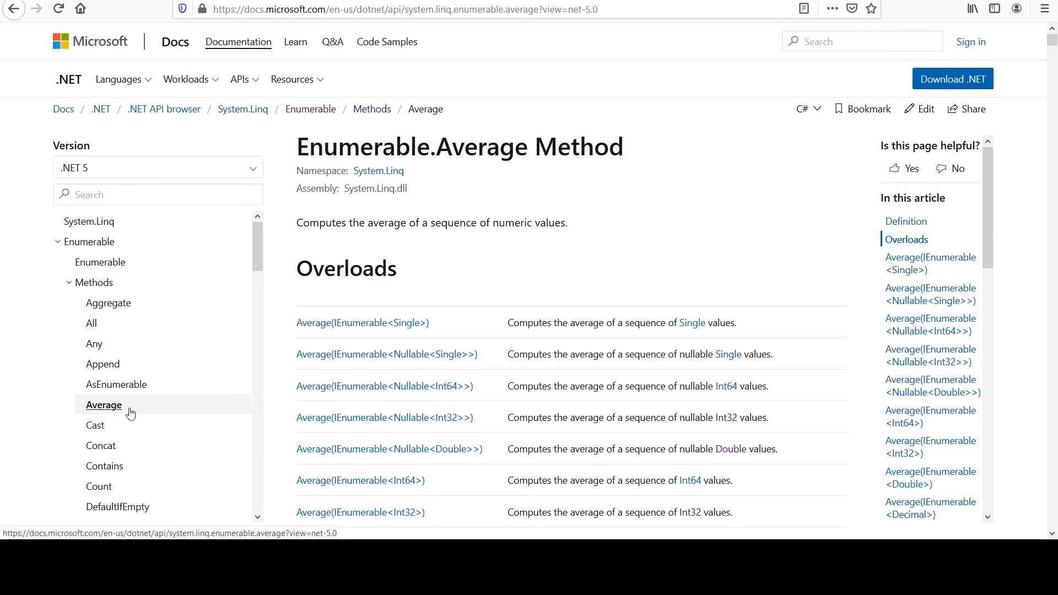
mouse_move(456, 185)
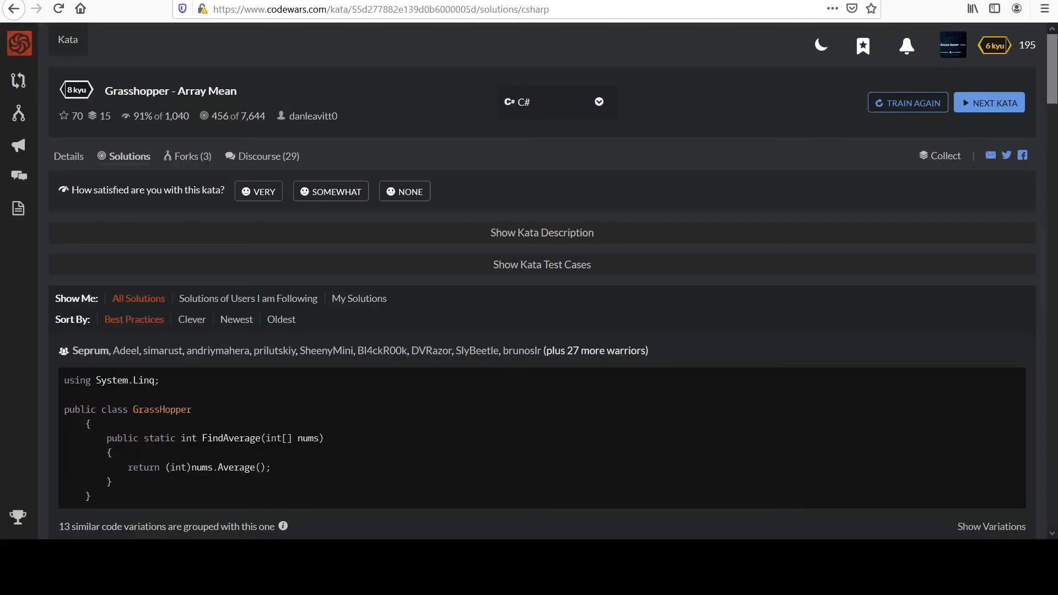
mouse_move(297, 476)
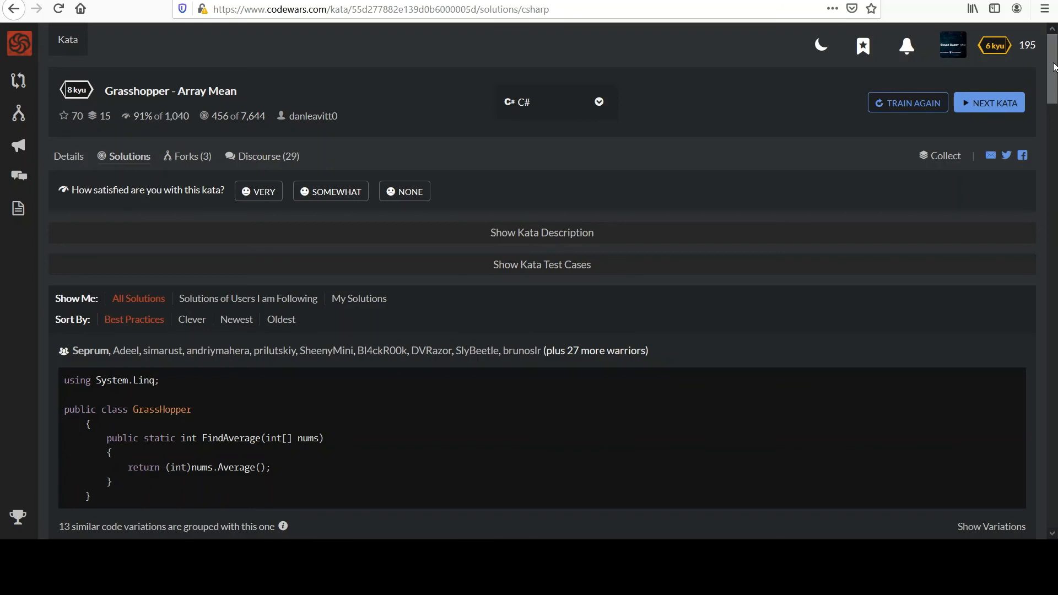
Scroll through the community solutions, including foreach and Sum() / Count() versions, then back up.
scroll("down", 3)
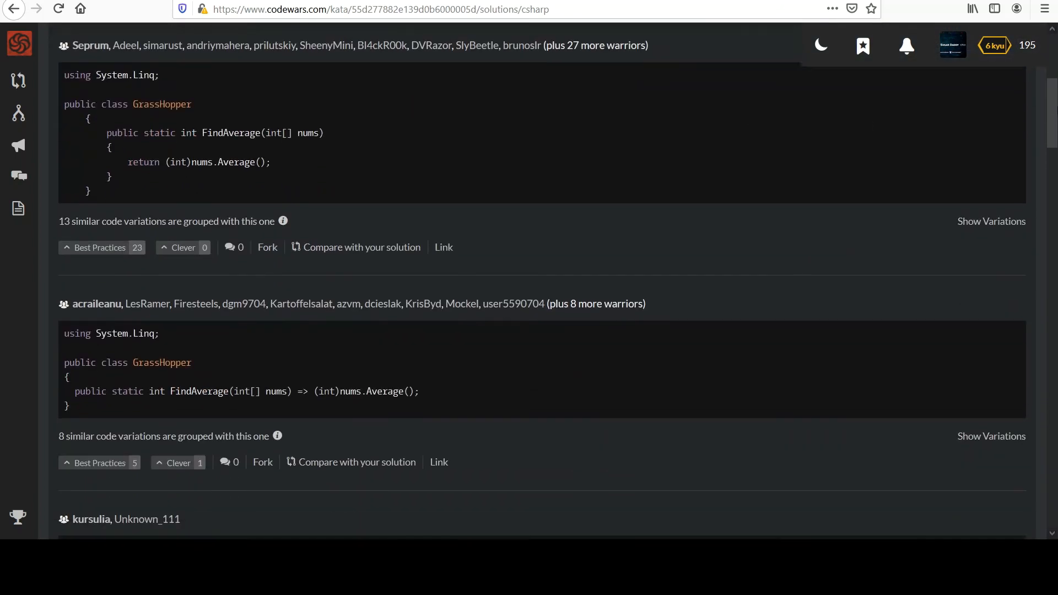
scroll("down", 3)
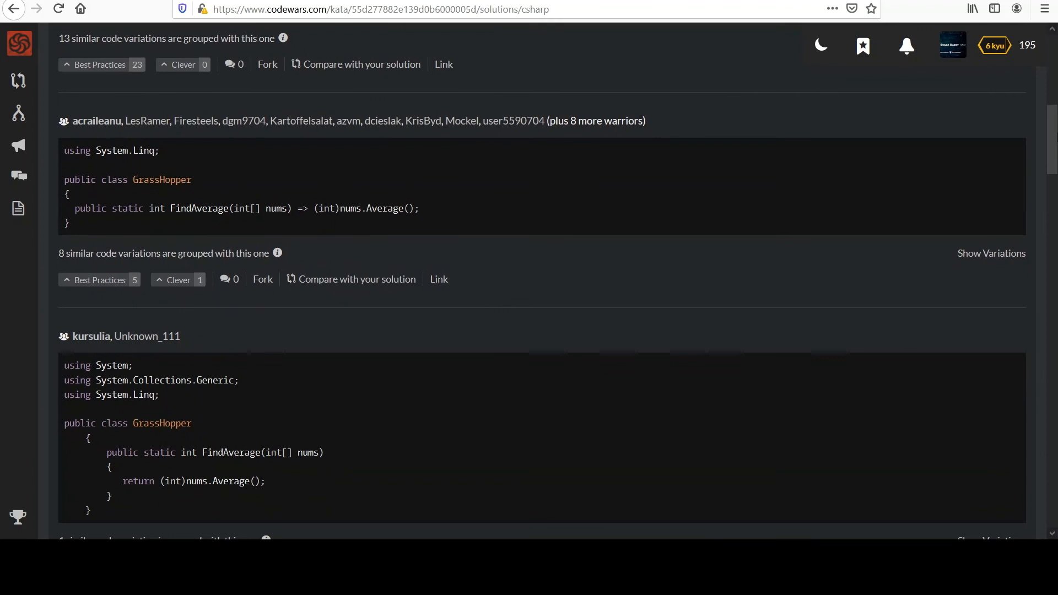
scroll("down", 3)
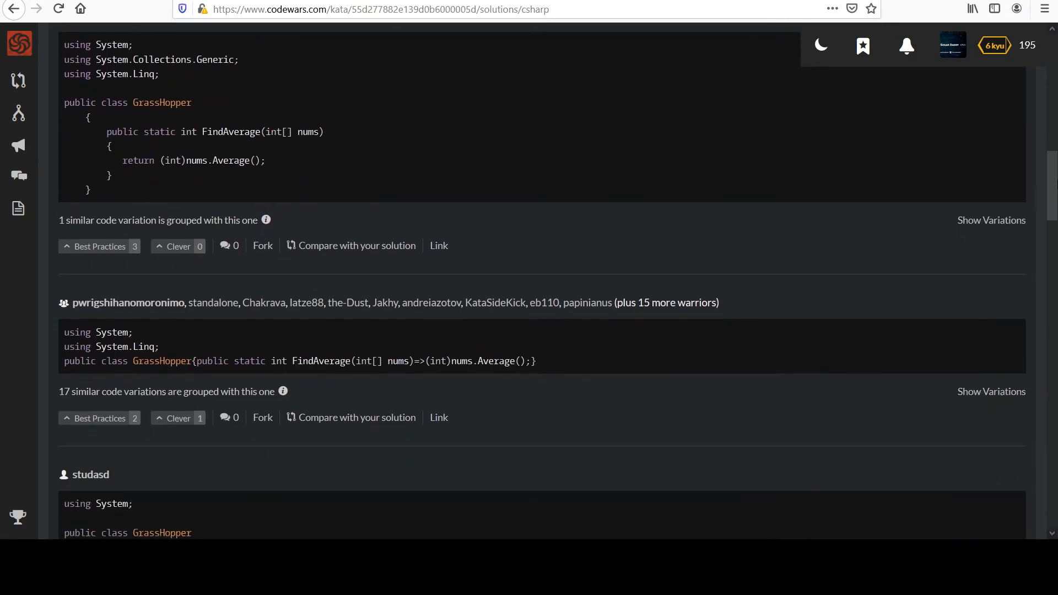
scroll("down", 3)
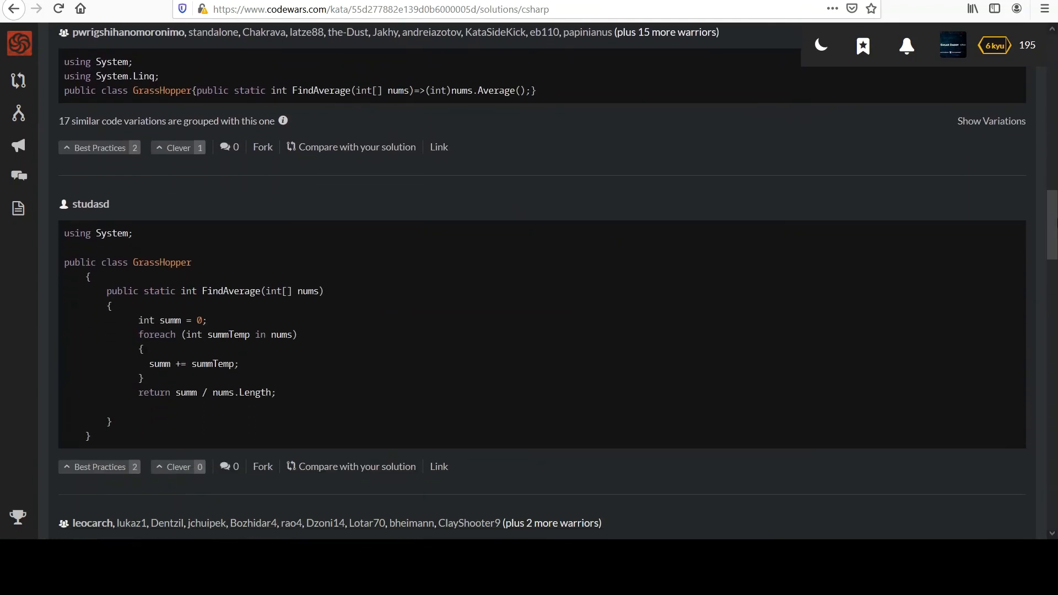
scroll("down", 3)
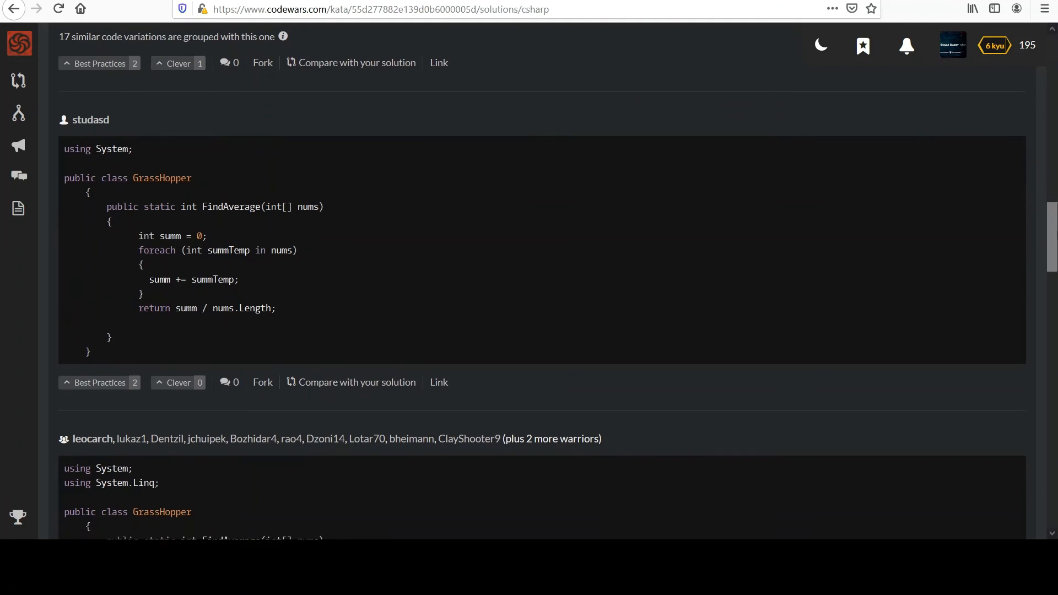
mouse_move(162, 252)
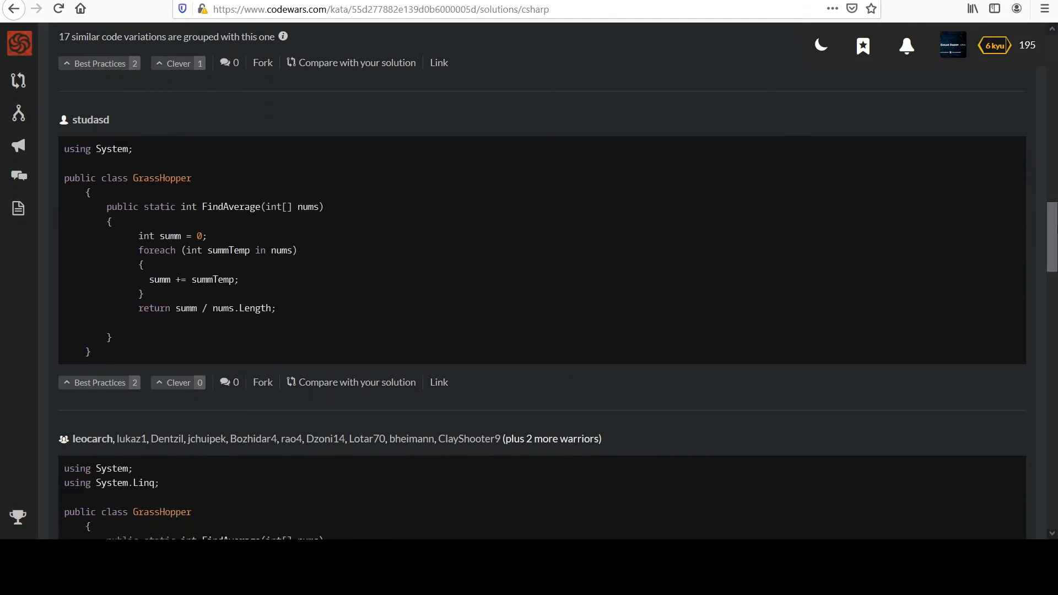
scroll("down", 3)
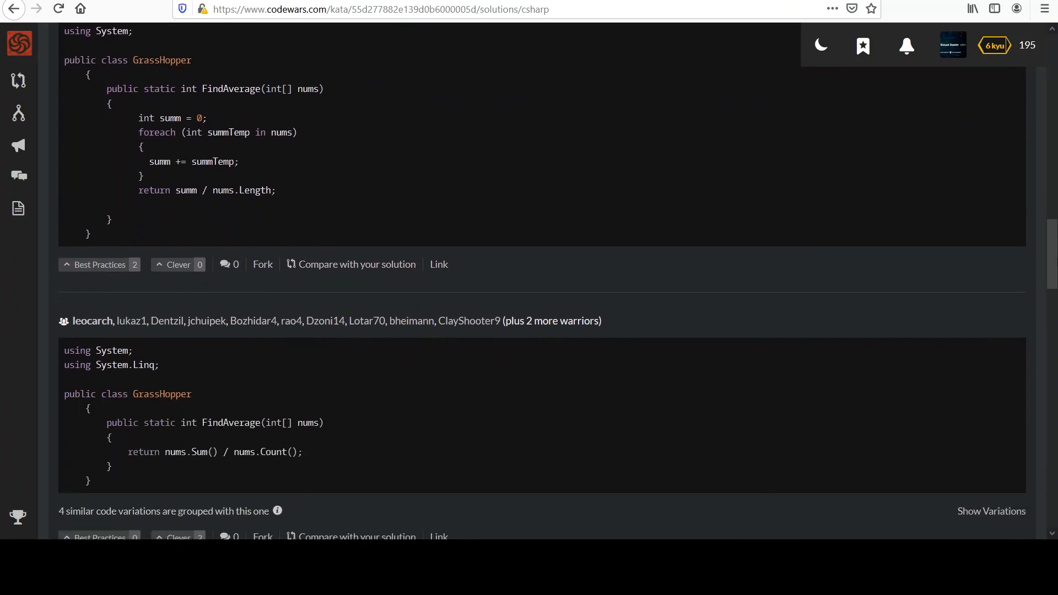
scroll("down", 3)
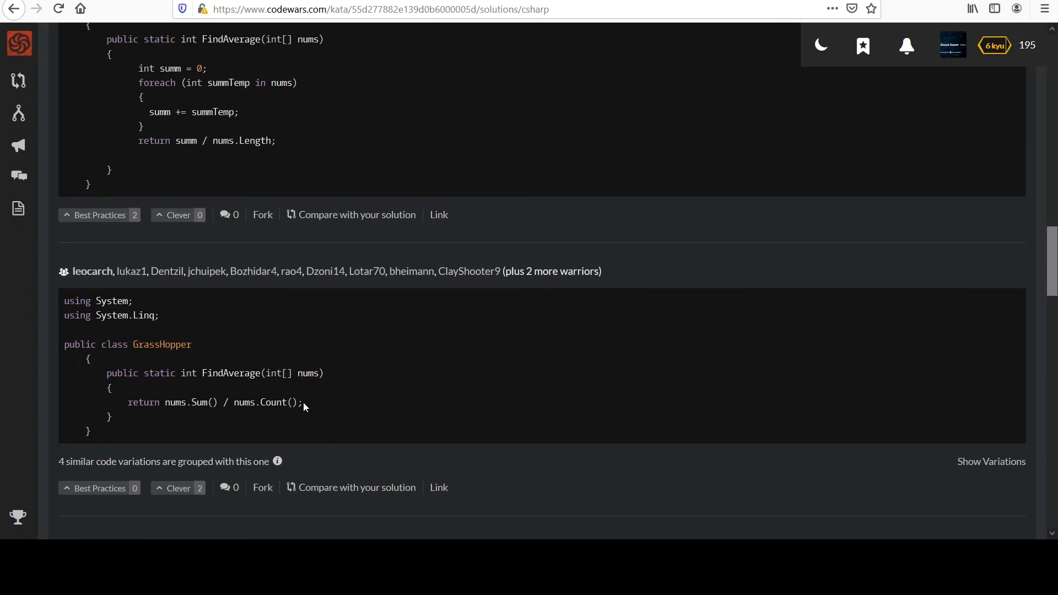
scroll("up", 3)
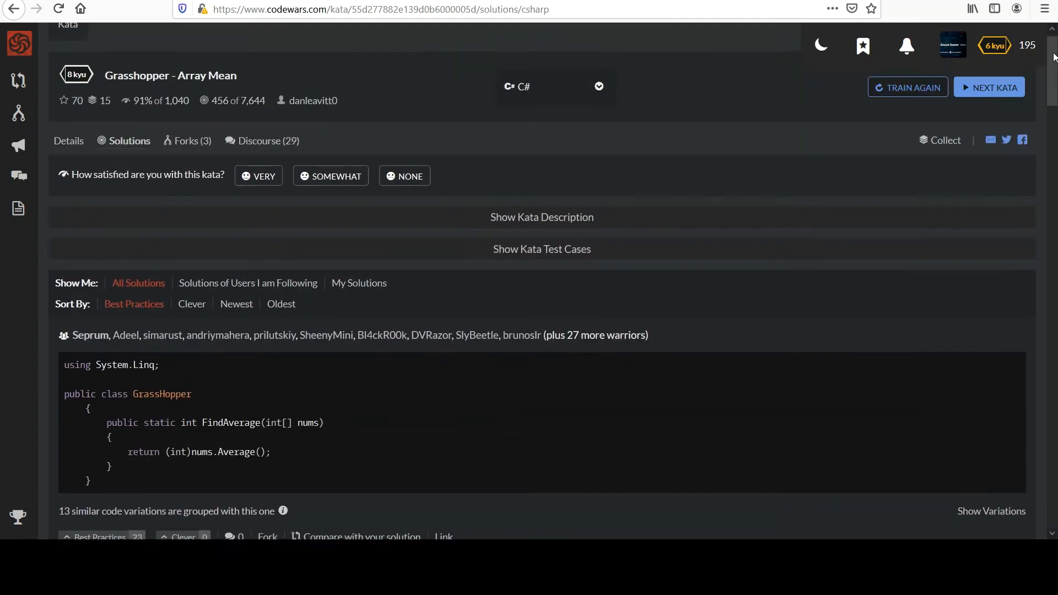